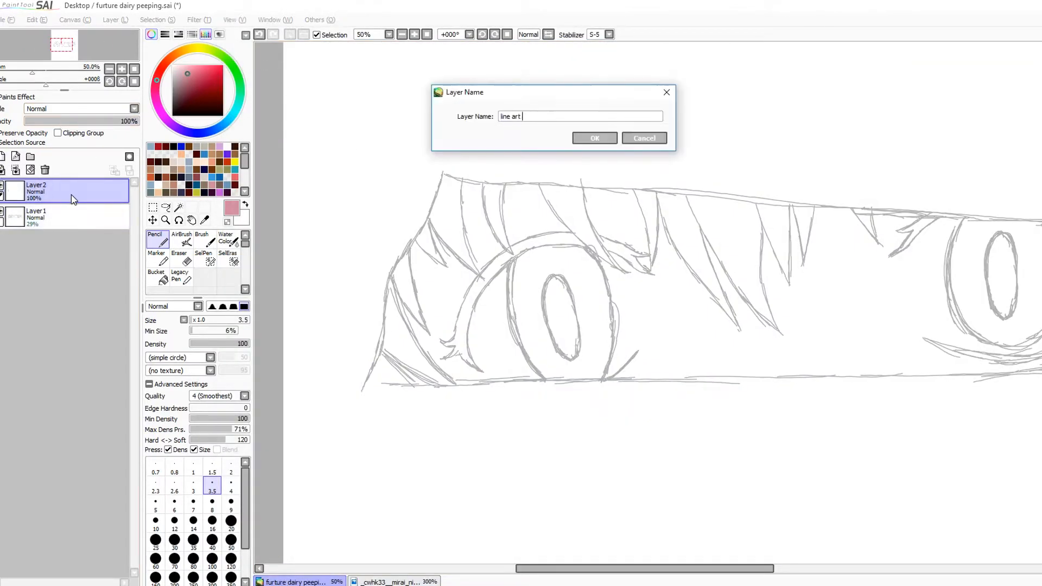
Name the layer 'line art' and ink the top and bottom edges with a thinner Pencil
{"action": "left_click", "coordinate": [594, 138]}
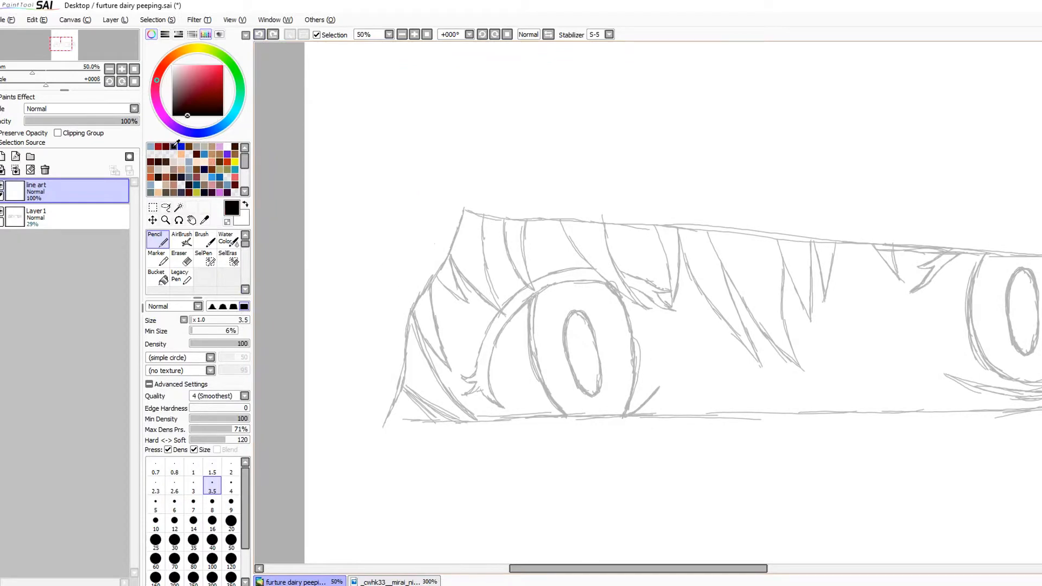
{"action": "mouse_move", "coordinate": [213, 521]}
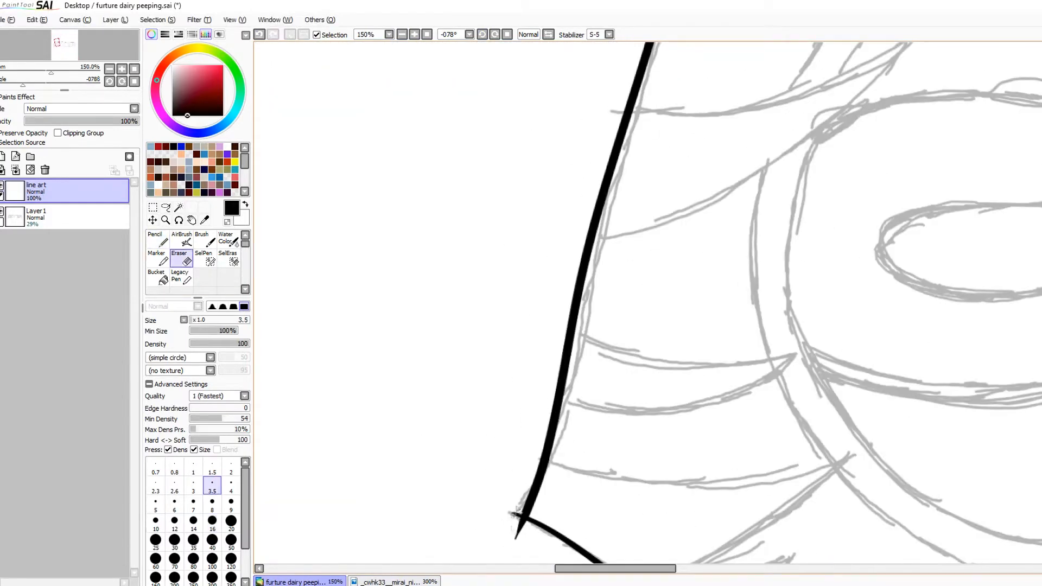
{"action": "left_click", "coordinate": [211, 525]}
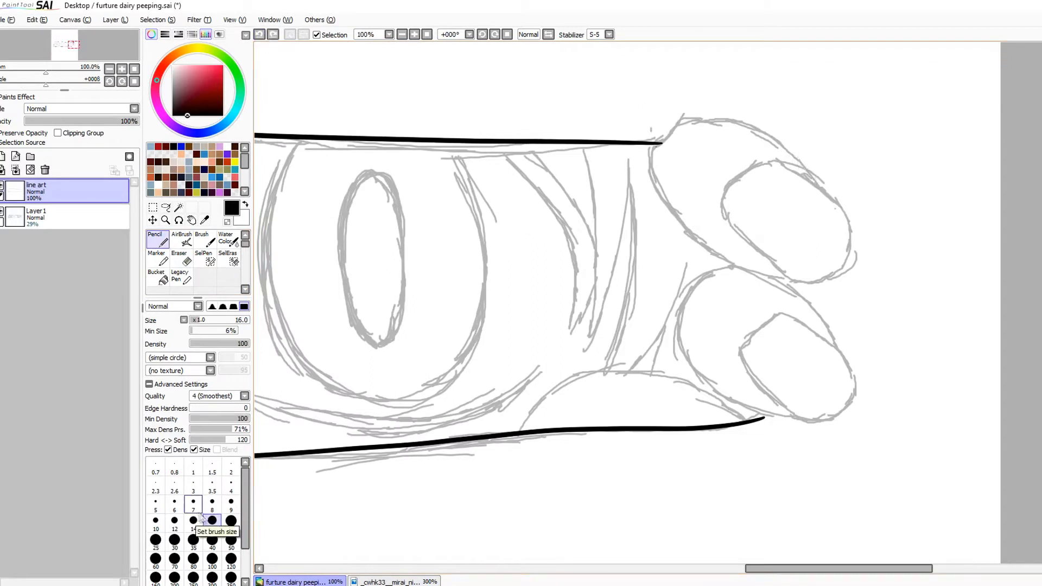
{"action": "left_click", "coordinate": [211, 503]}
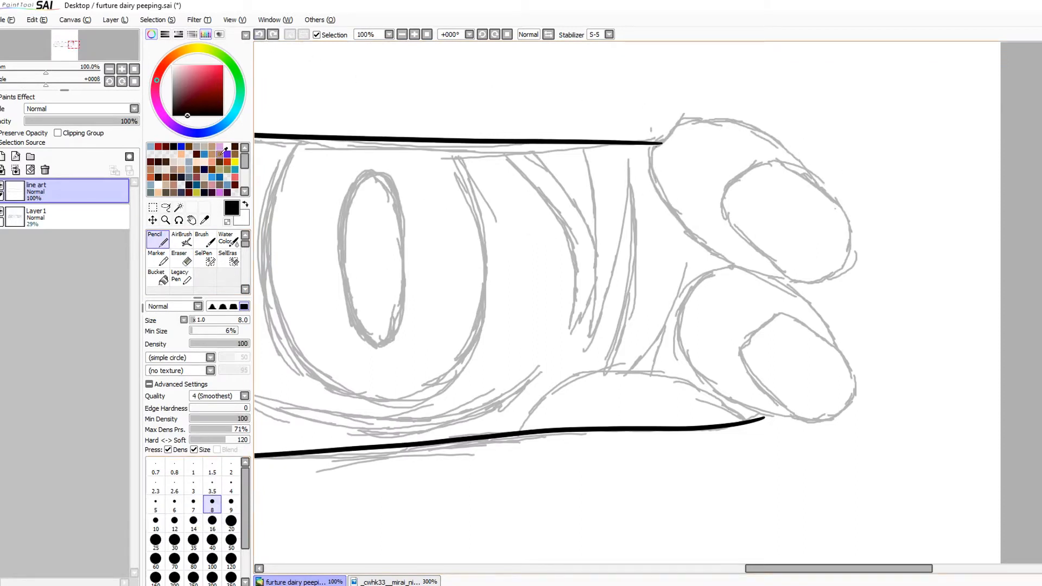
Finish the black line art and fill pink hair, dark lashes and skin-toned fingers with pale nails
{"action": "left_click", "coordinate": [193, 93]}
{"action": "type", "text": "skin color basw"}
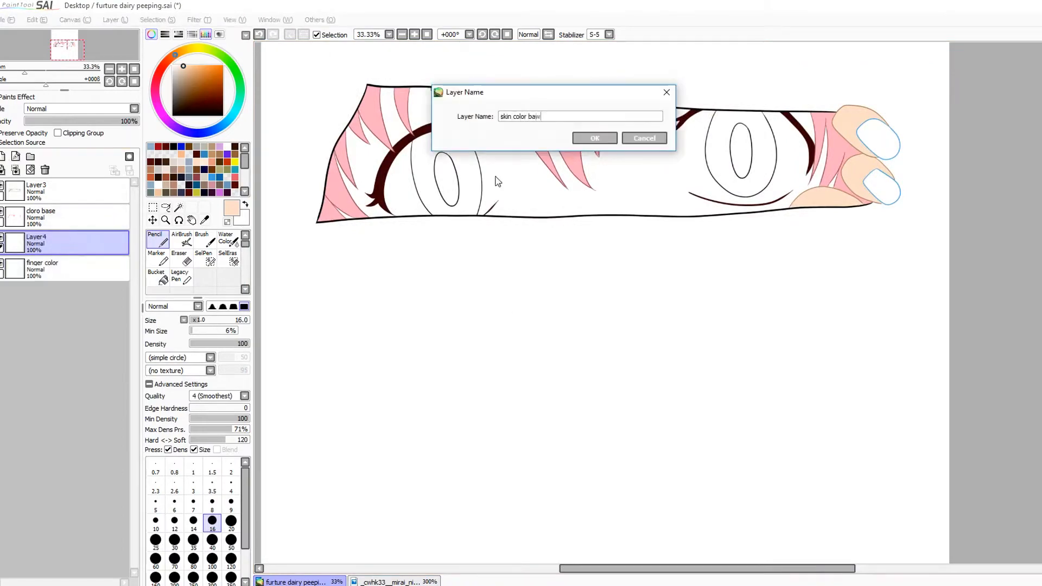
Confirm the 'skin color base' name and fill eyes with white sclera, pink irises, dark red pupils
{"action": "left_click", "coordinate": [594, 138]}
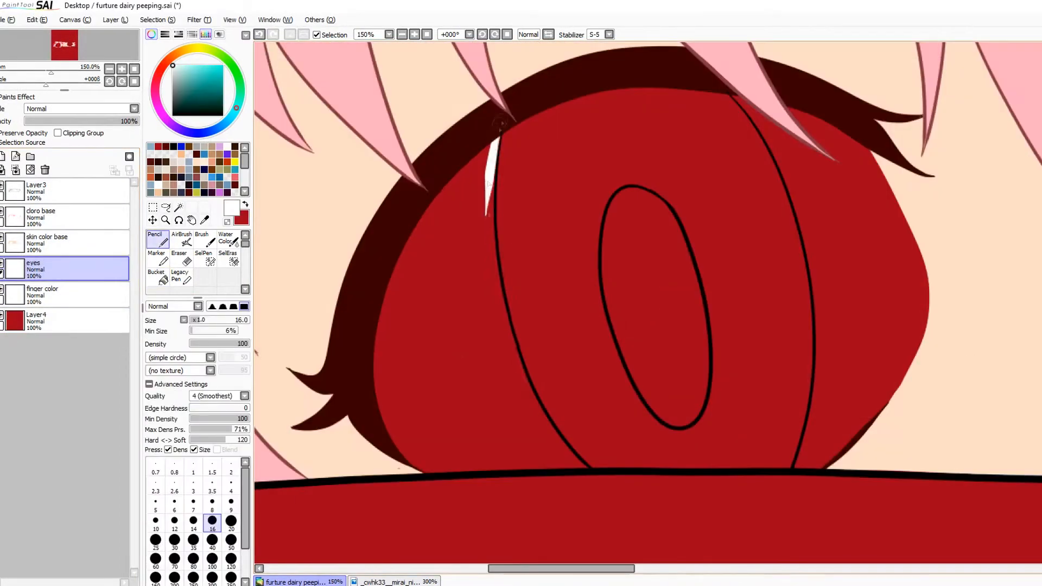
{"action": "left_click", "coordinate": [66, 243]}
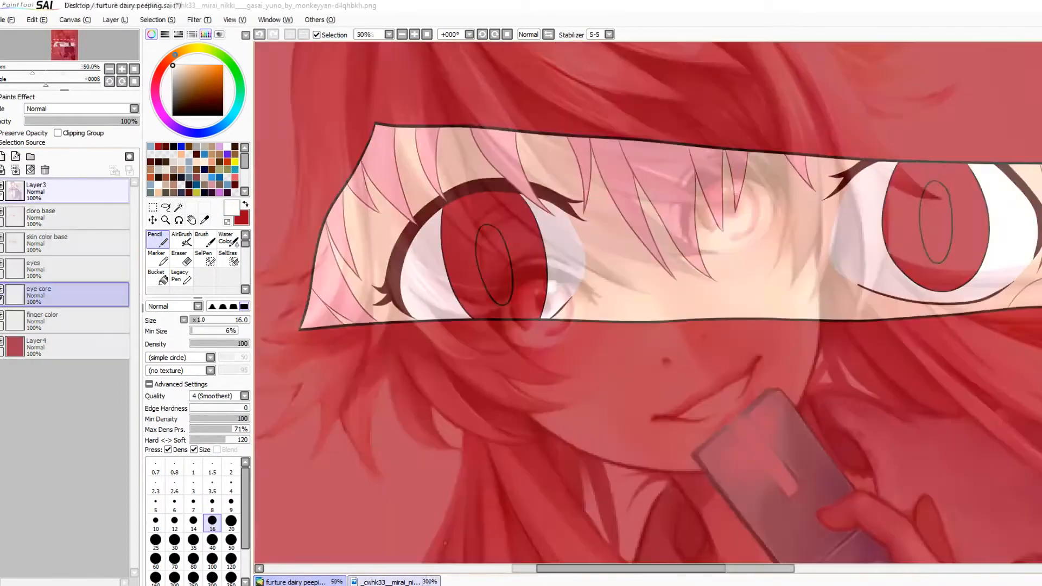
{"action": "scroll", "scroll_direction": "up", "scroll_amount": 3}
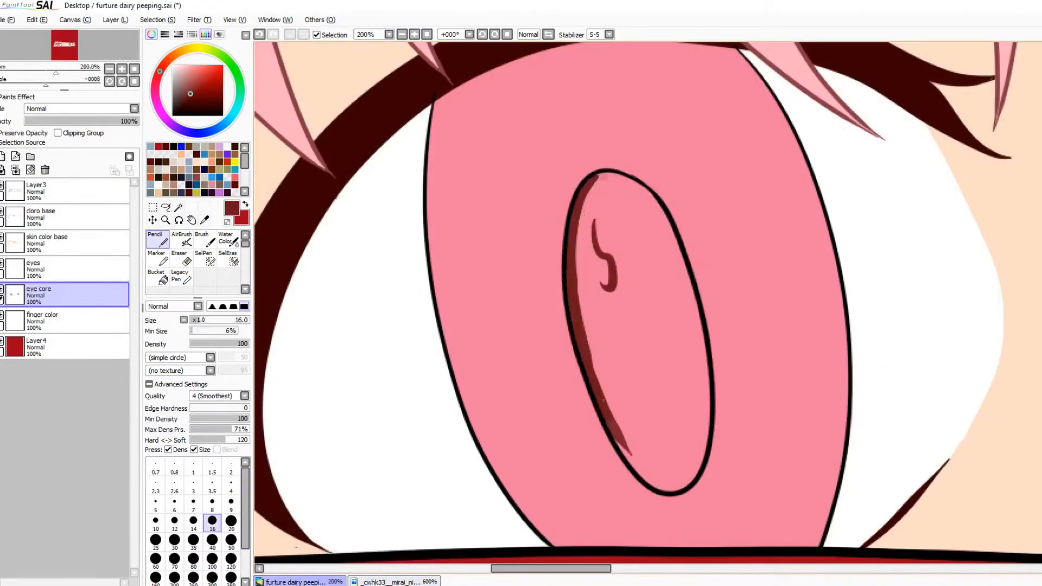
Name the new finger color nail layer, then bring up the reference image document
{"action": "double_click", "coordinate": [36, 344]}
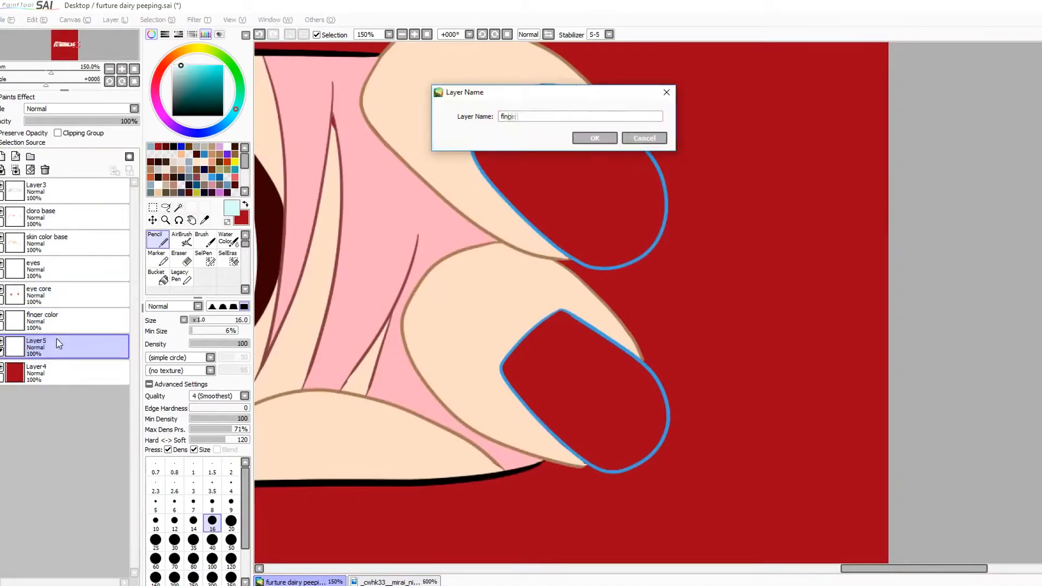
{"action": "left_click", "coordinate": [593, 137]}
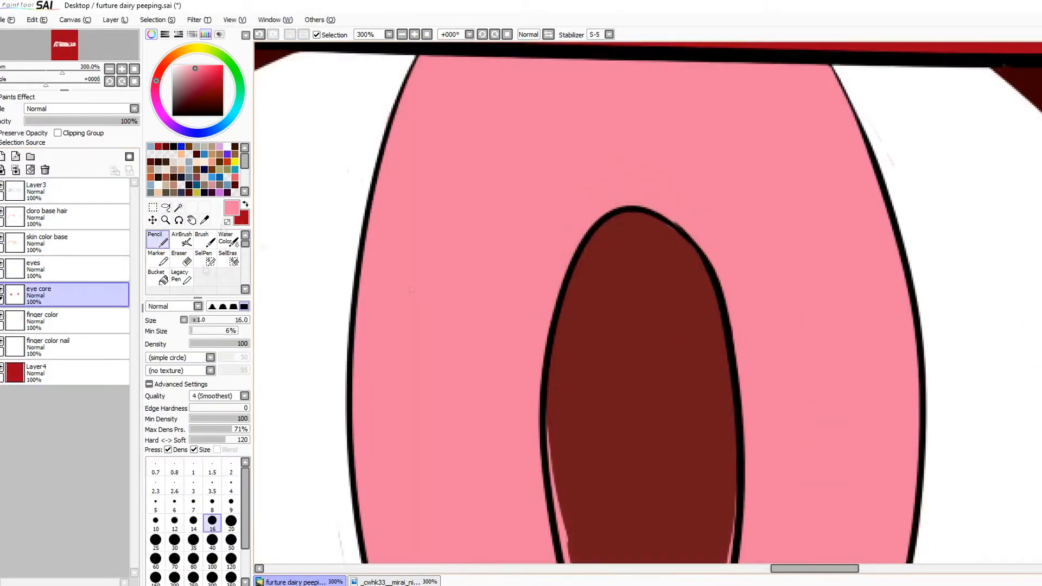
{"action": "left_click", "coordinate": [393, 581]}
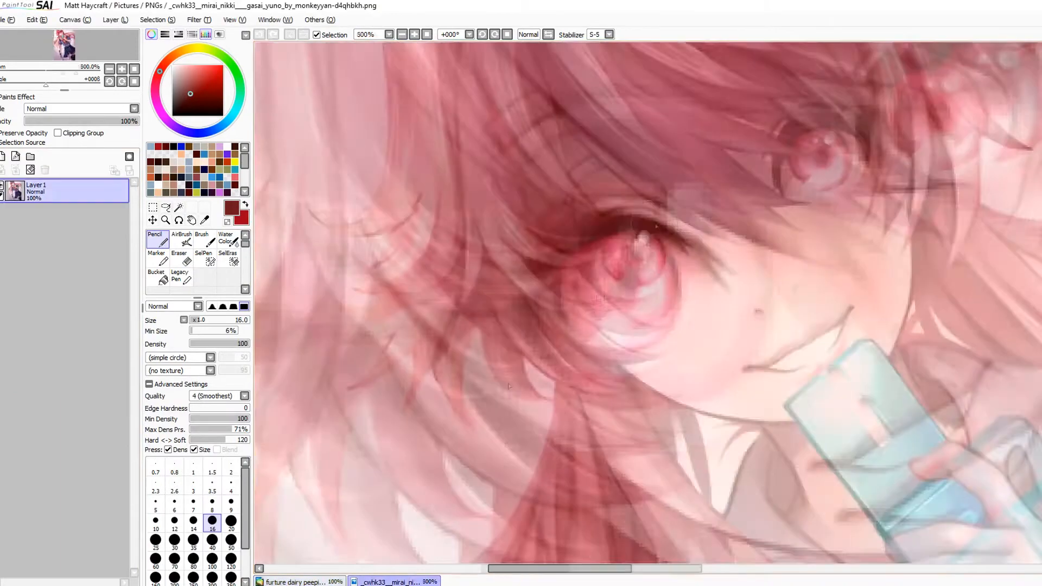
Back in the peeping eyes drawing, ring the irises with darker rose shading and shadow the eye whites
{"action": "left_click", "coordinate": [296, 581]}
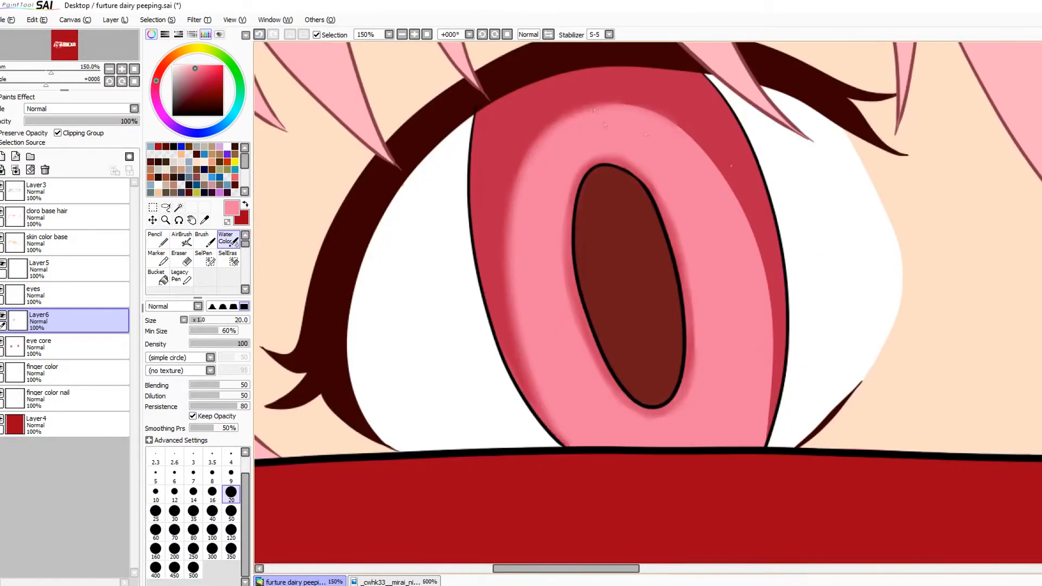
{"action": "left_click", "coordinate": [155, 238]}
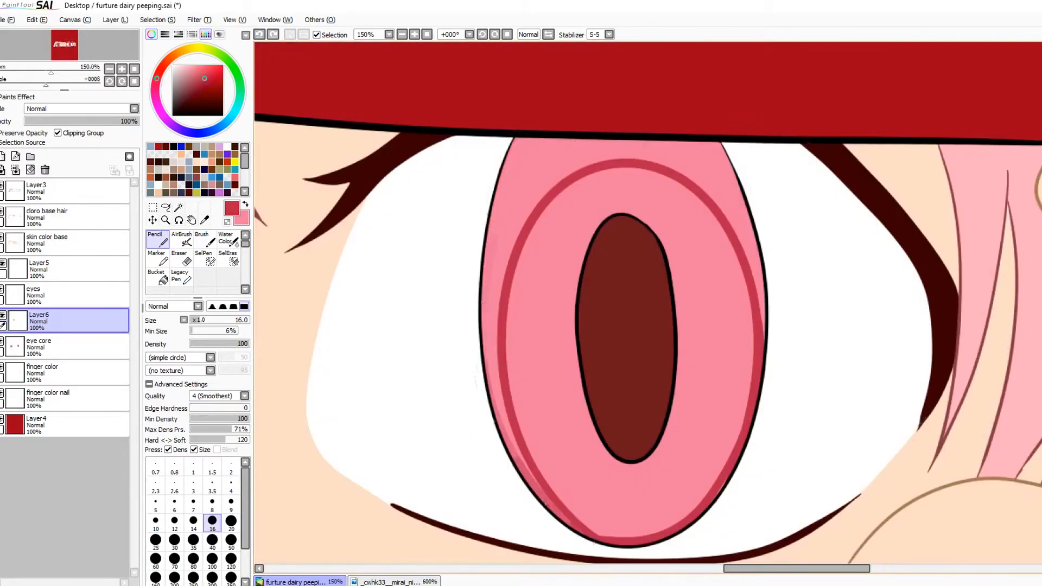
{"action": "left_click", "coordinate": [226, 238]}
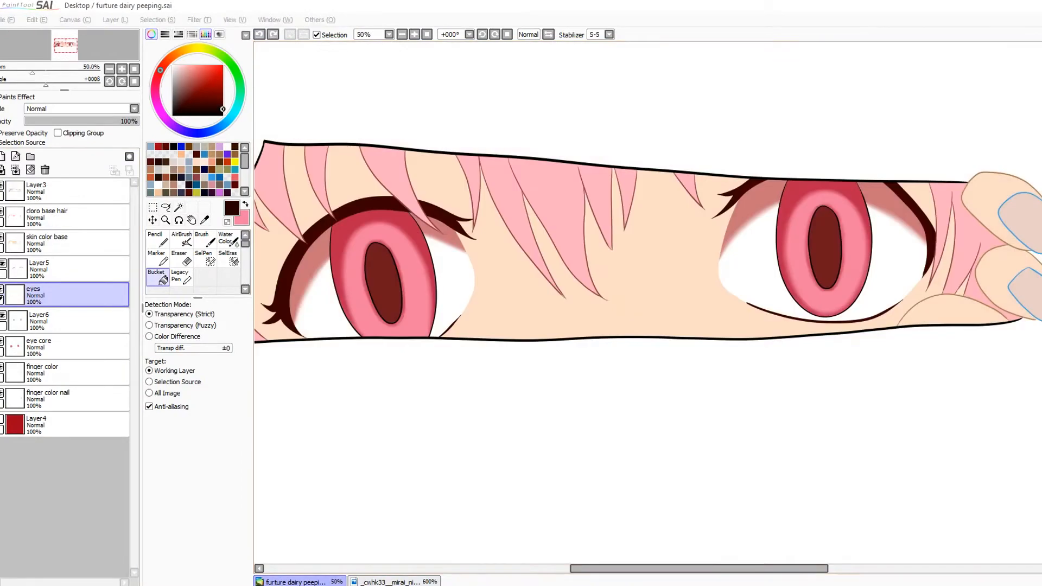
On a clipped layer above skin color base, paint tan shadows beneath the hair strands
{"action": "left_click", "coordinate": [181, 237]}
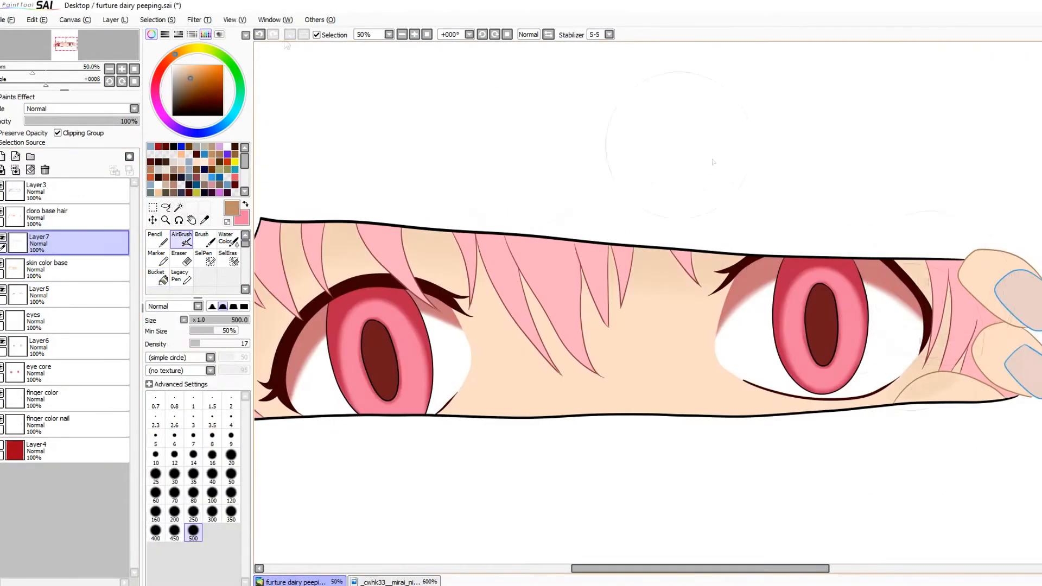
{"action": "left_click", "coordinate": [156, 236]}
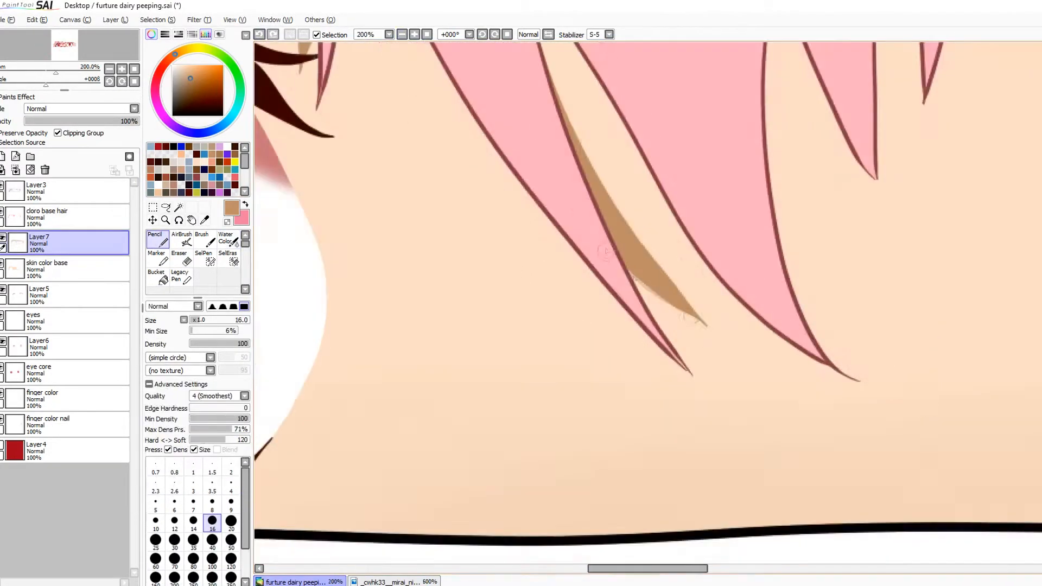
{"action": "scroll", "scroll_direction": "down", "scroll_amount": 3}
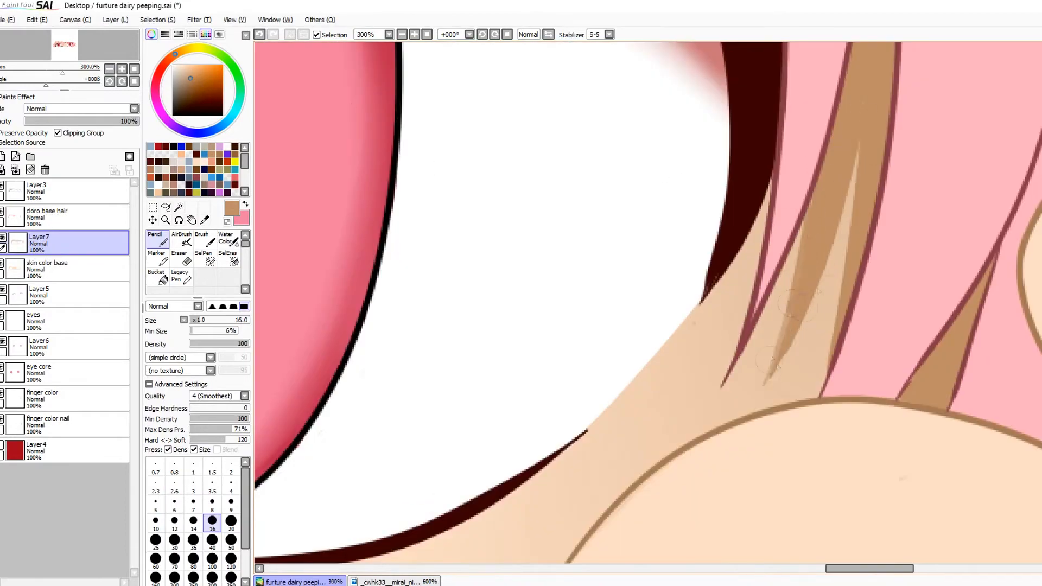
{"action": "left_click", "coordinate": [226, 238]}
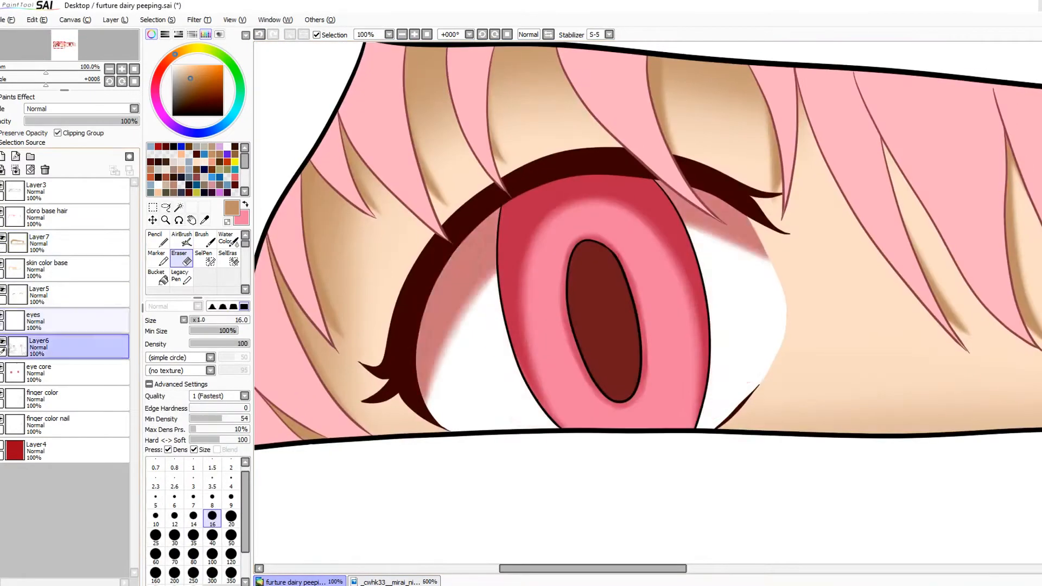
Add glossy white iris highlights and a pale crescent, then softly shade the fingertips
{"action": "left_click", "coordinate": [156, 273]}
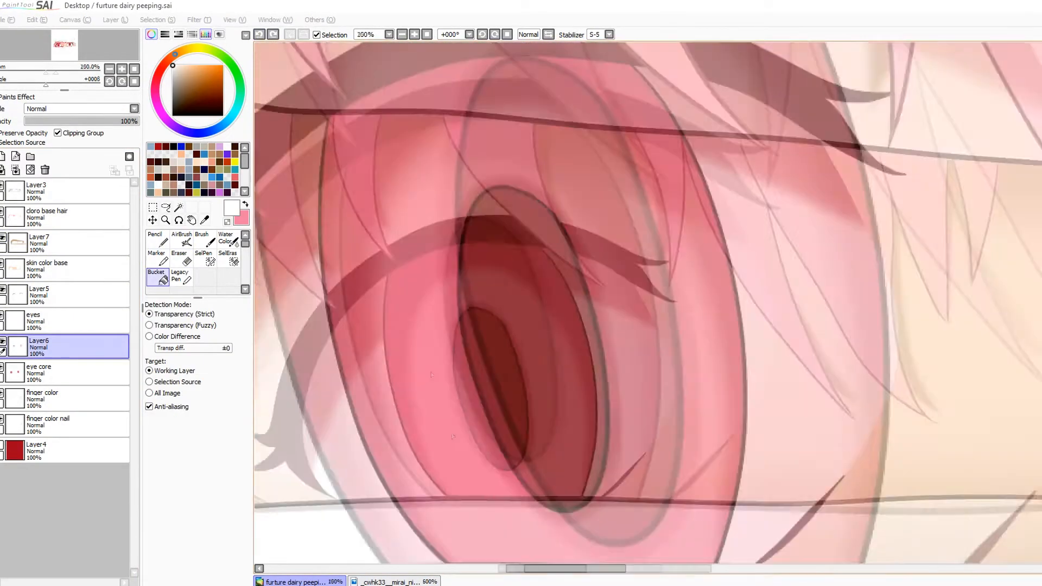
{"action": "left_click", "coordinate": [225, 237]}
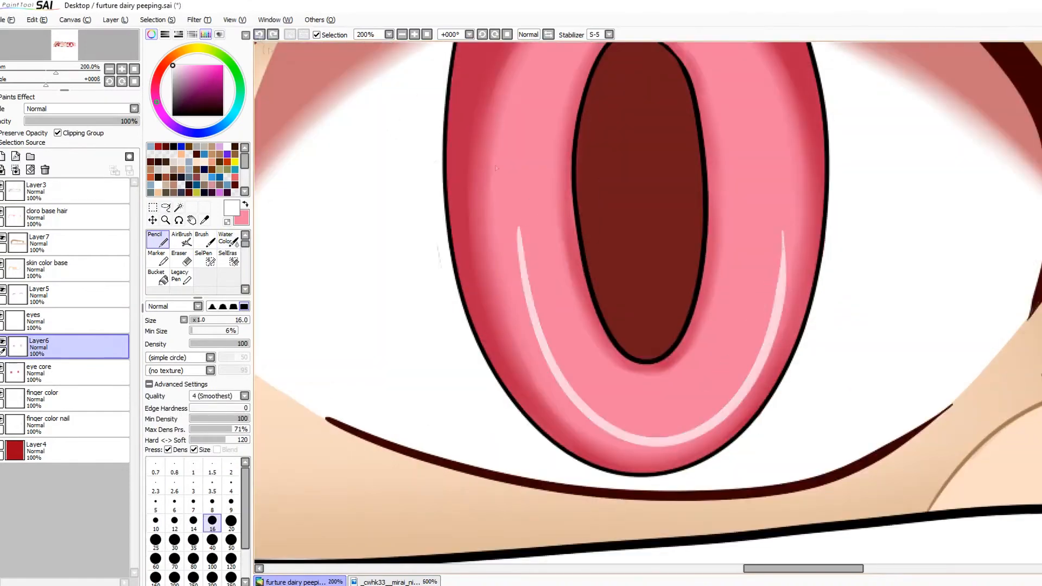
{"action": "left_click", "coordinate": [225, 237]}
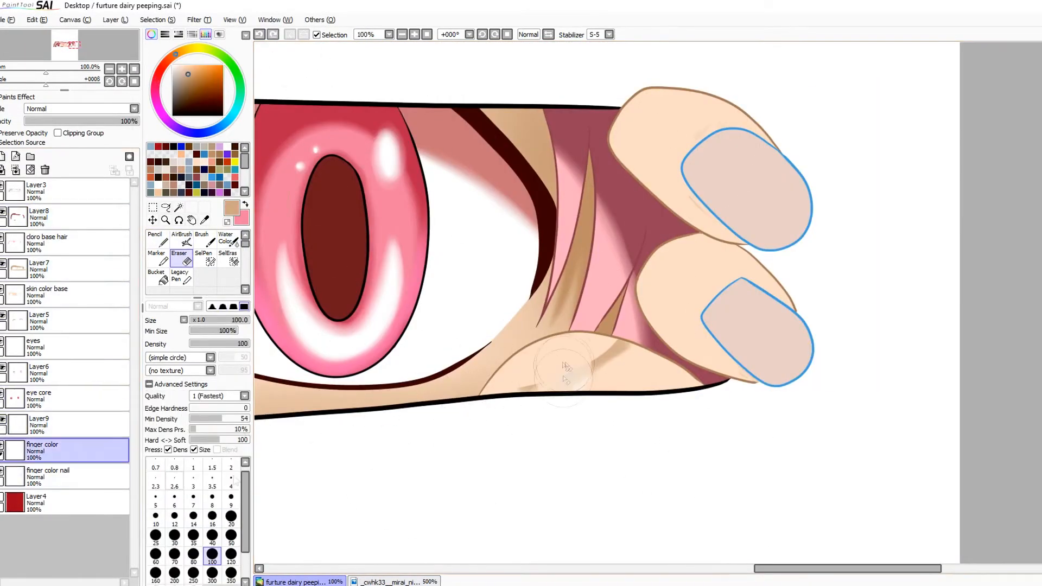
Shade the fingertips around the nails on Layer9 and Layer10, and blend iris highlights on Layer6
{"action": "left_click", "coordinate": [38, 425]}
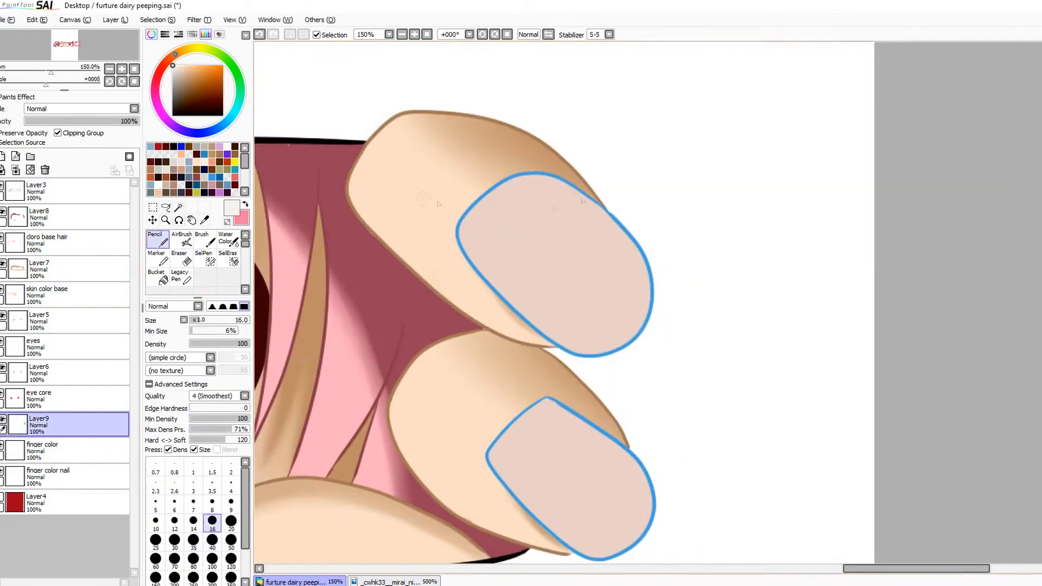
{"action": "left_click", "coordinate": [226, 237]}
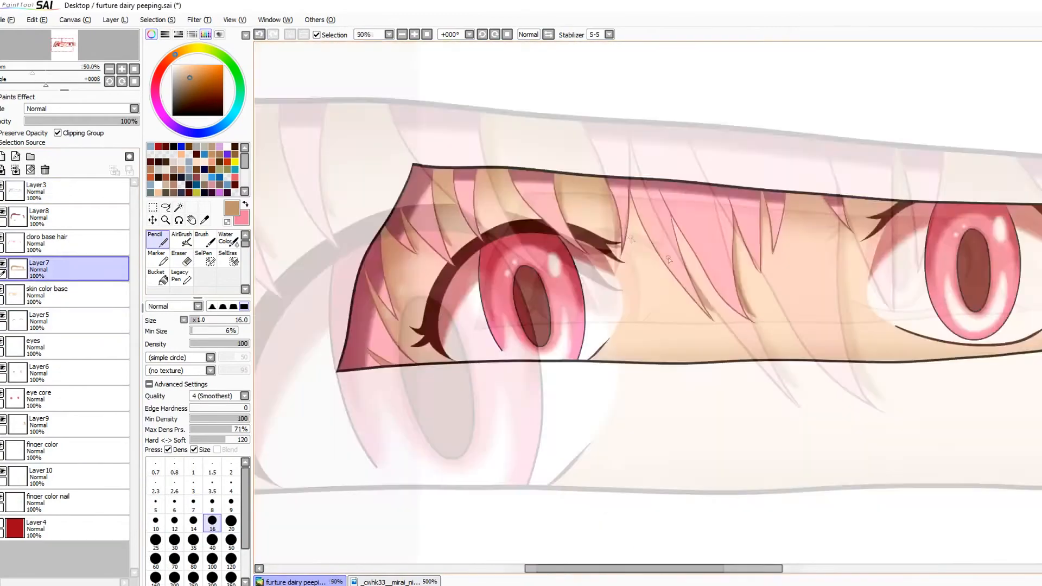
{"action": "left_click", "coordinate": [225, 237]}
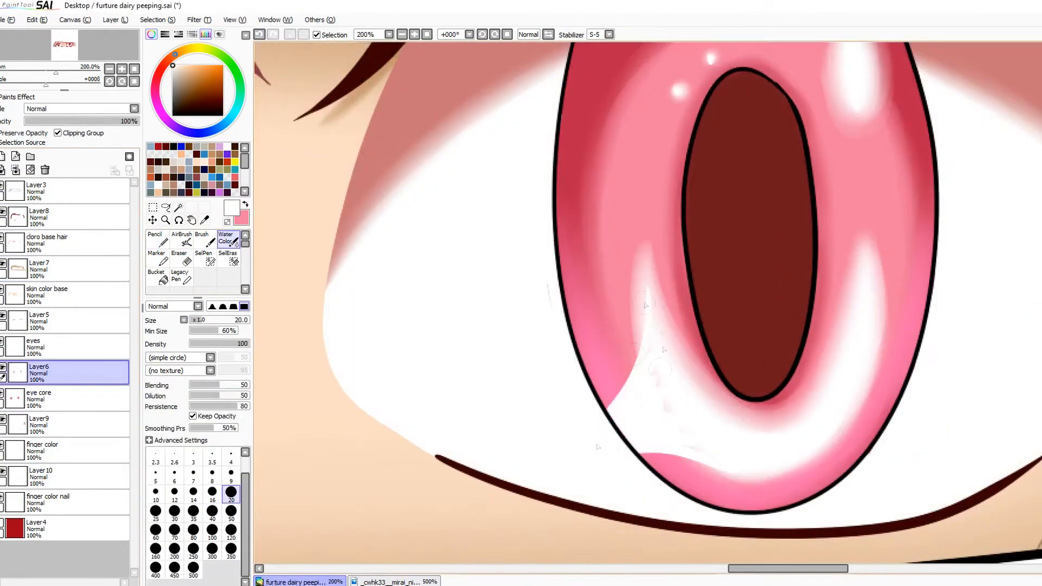